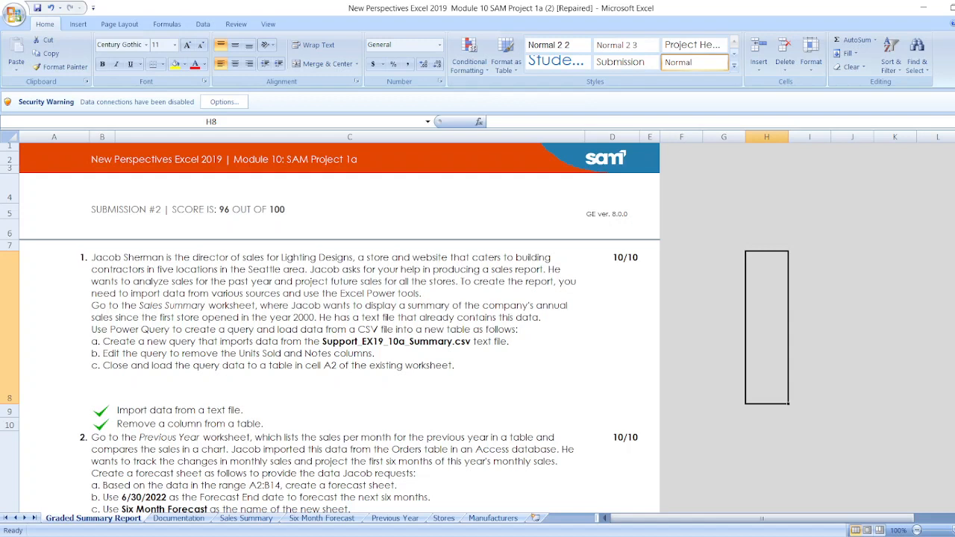
mouse_move(467, 397)
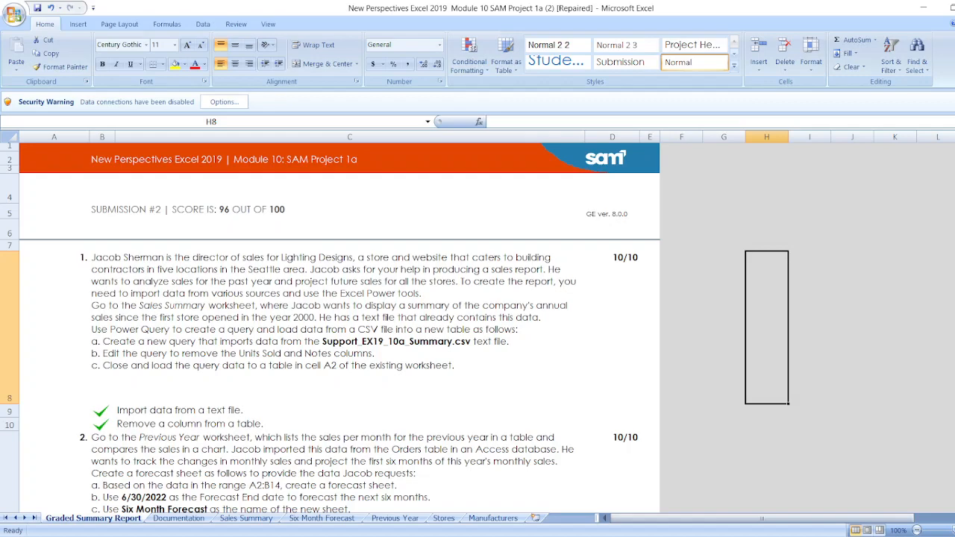
- Review the Lighting Designs Documentation sheet, then move on to the Sales Summary sheet
scroll("down", 3)
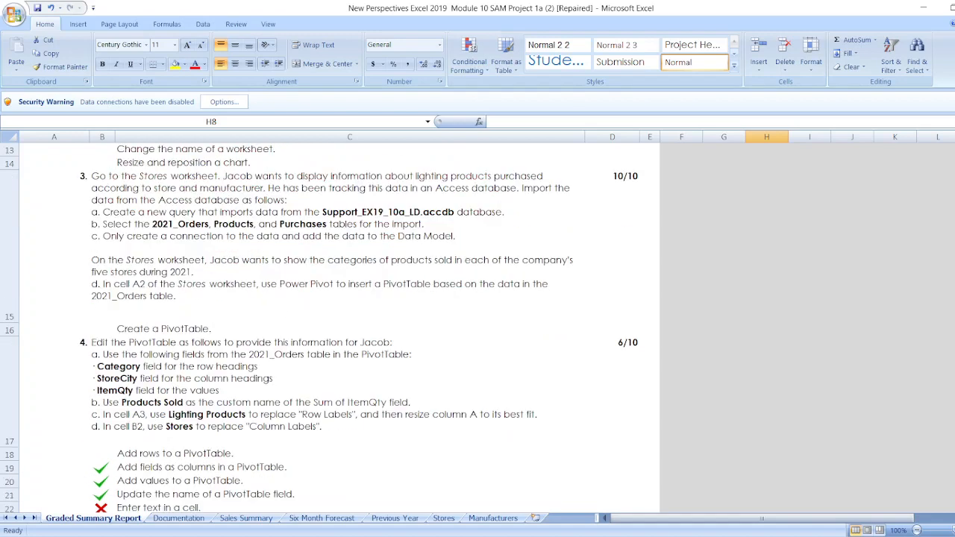
scroll("up", 3)
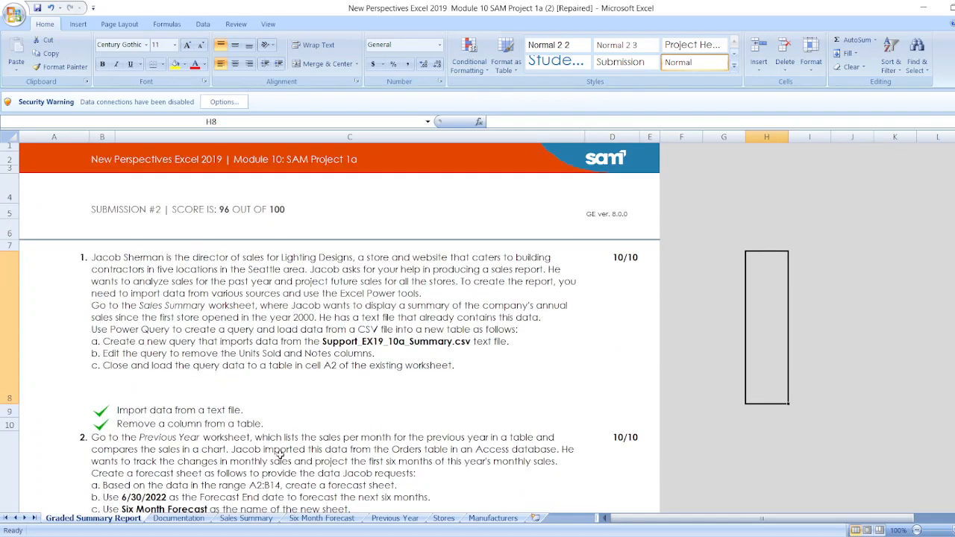
left_click(179, 518)
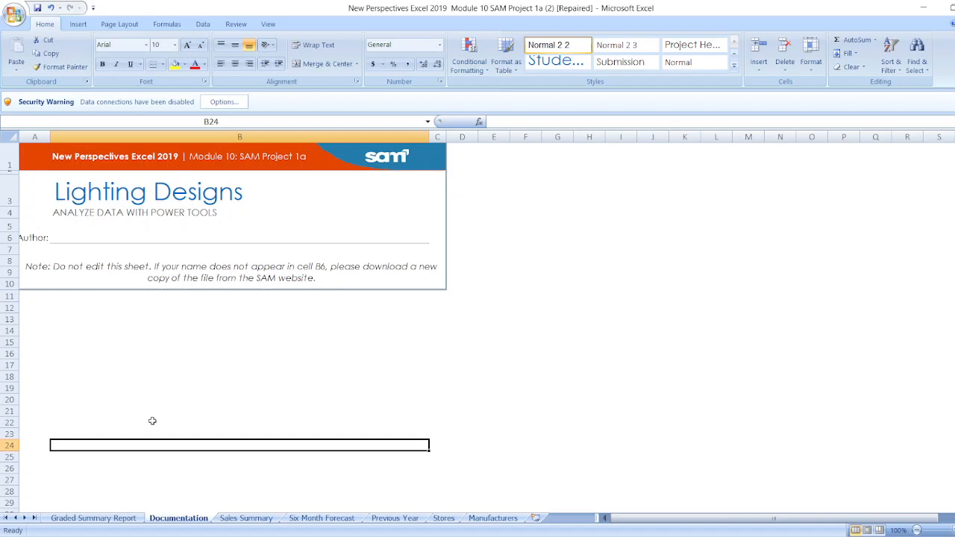
mouse_move(185, 167)
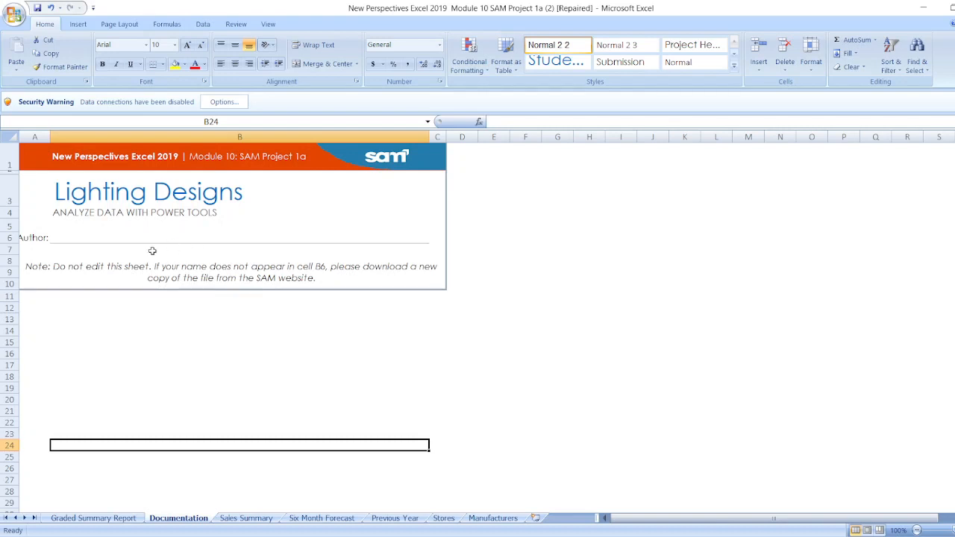
mouse_move(84, 257)
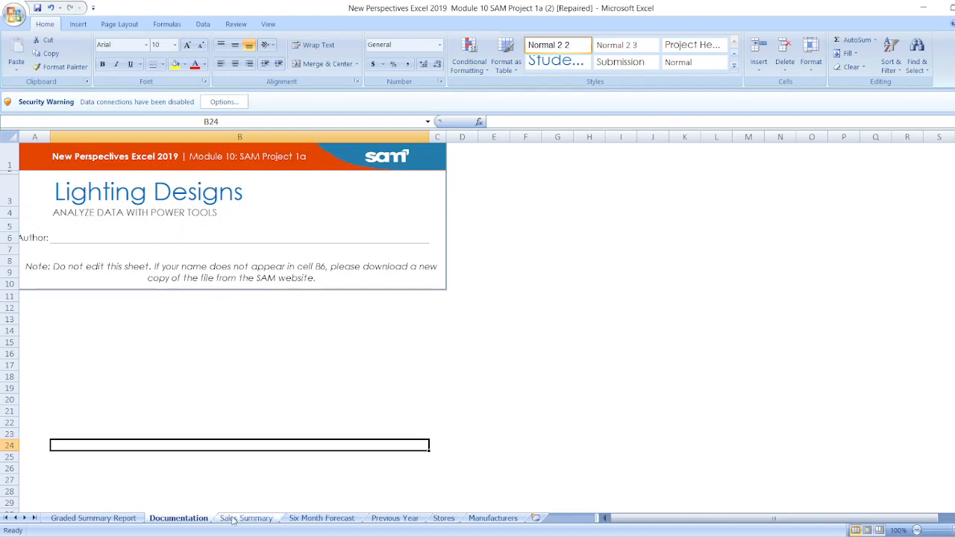
left_click(245, 517)
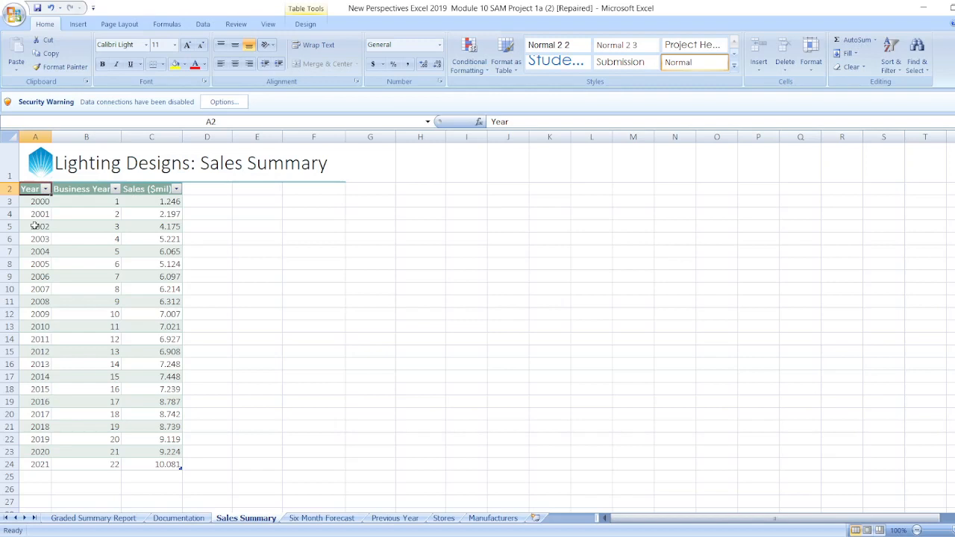
mouse_move(137, 282)
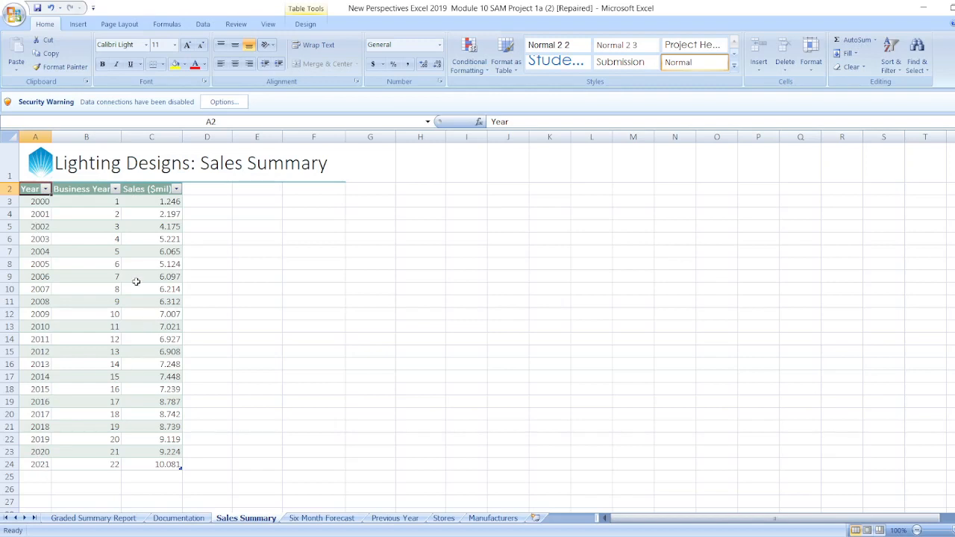
mouse_move(97, 507)
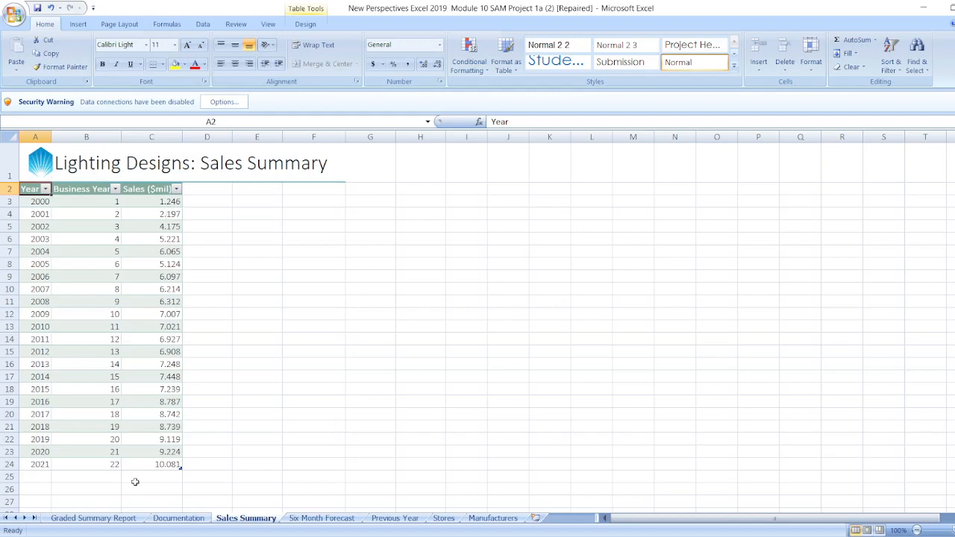
mouse_move(324, 492)
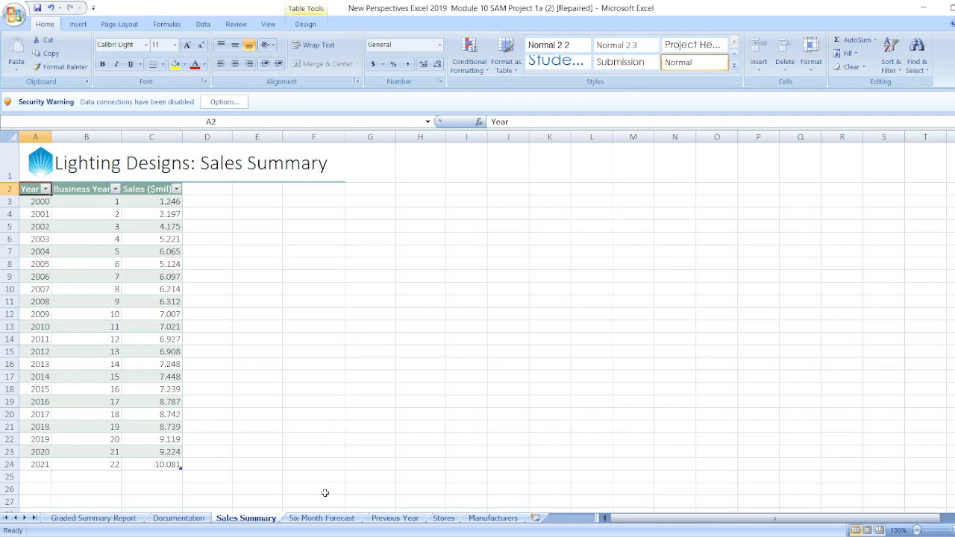
- Leave the 2000–2021 sales table for the Six Month Forecast sheet
left_click(322, 517)
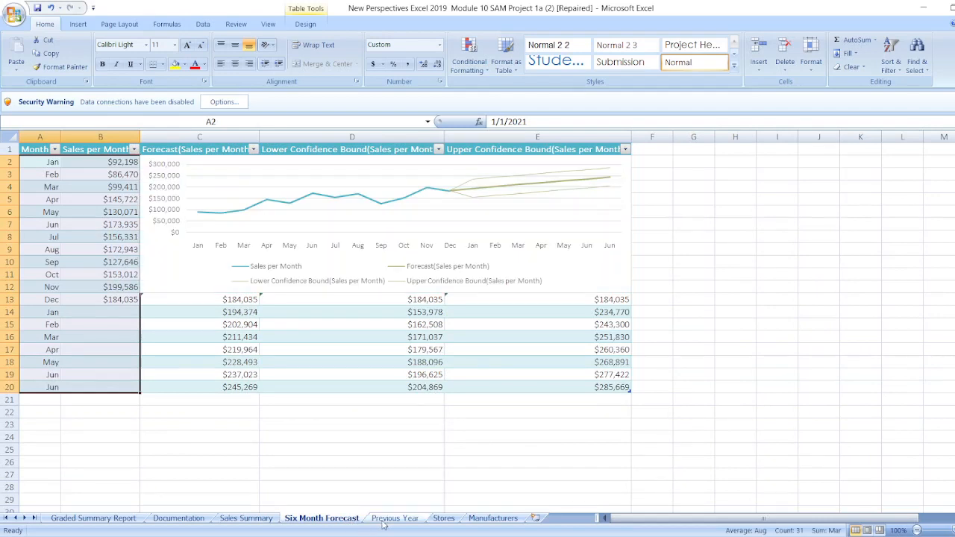
mouse_move(501, 530)
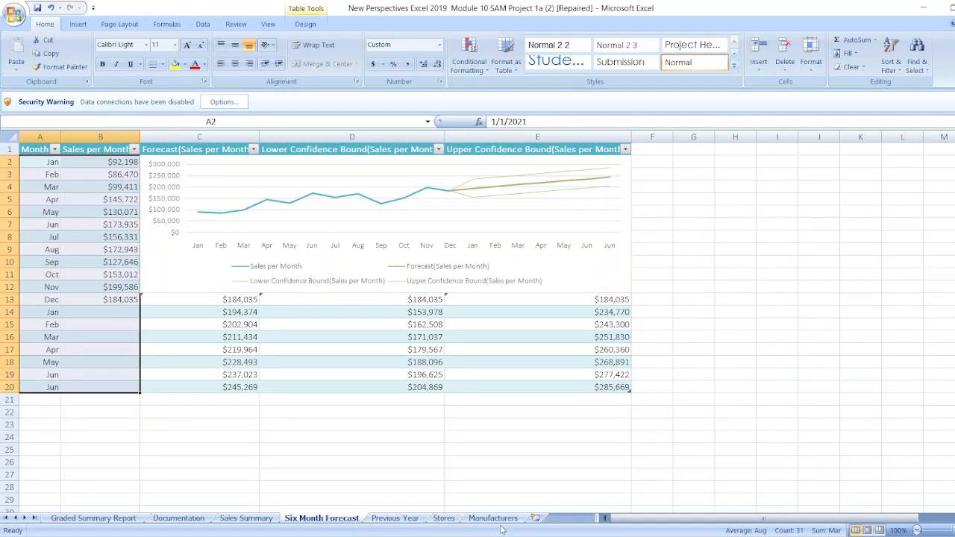
mouse_move(713, 417)
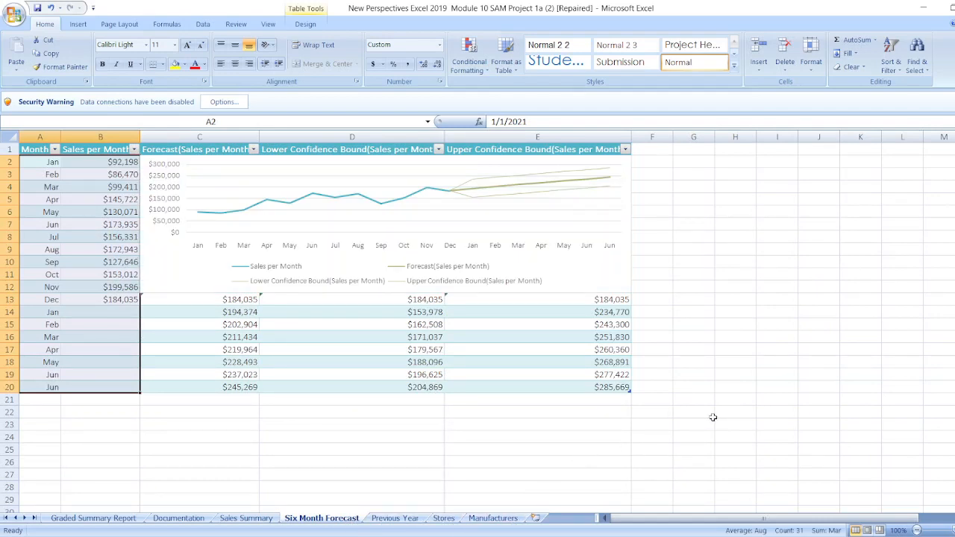
mouse_move(654, 442)
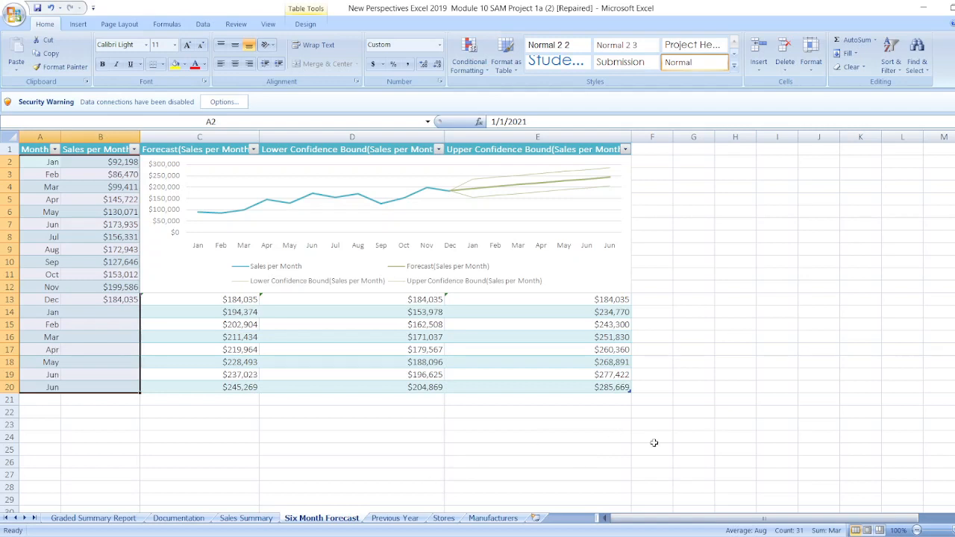